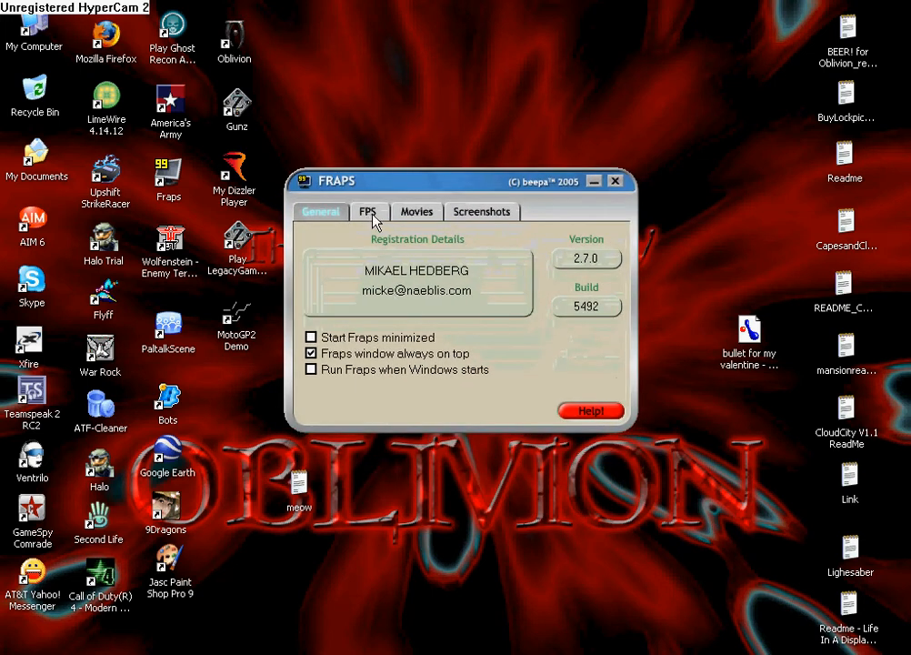
Show the FPS settings, with overlay hotkey F1 and no benchmarking hotkey.
{"action": "left_click", "coordinate": [369, 211]}
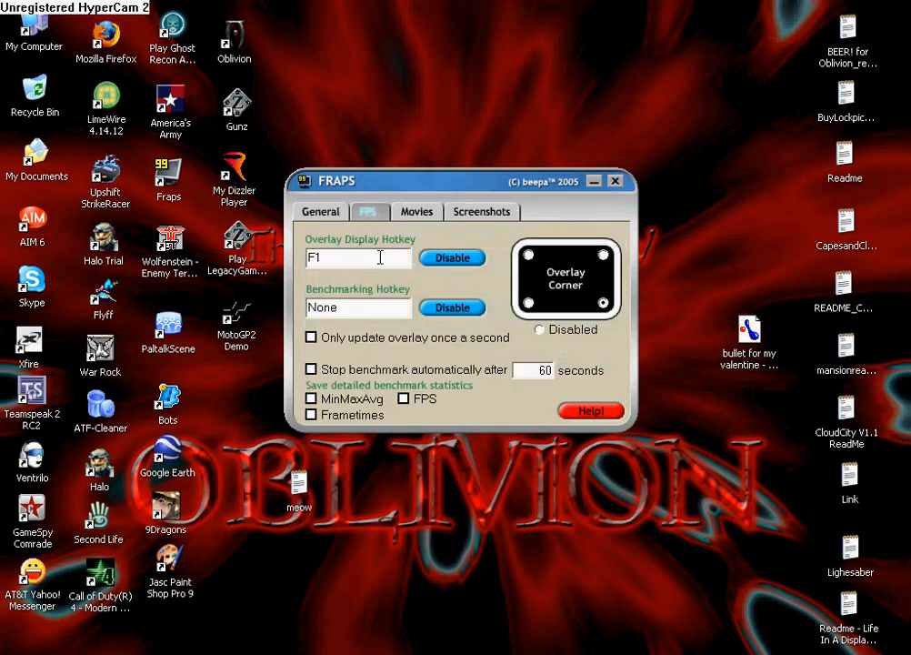
{"action": "mouse_move", "coordinate": [423, 287]}
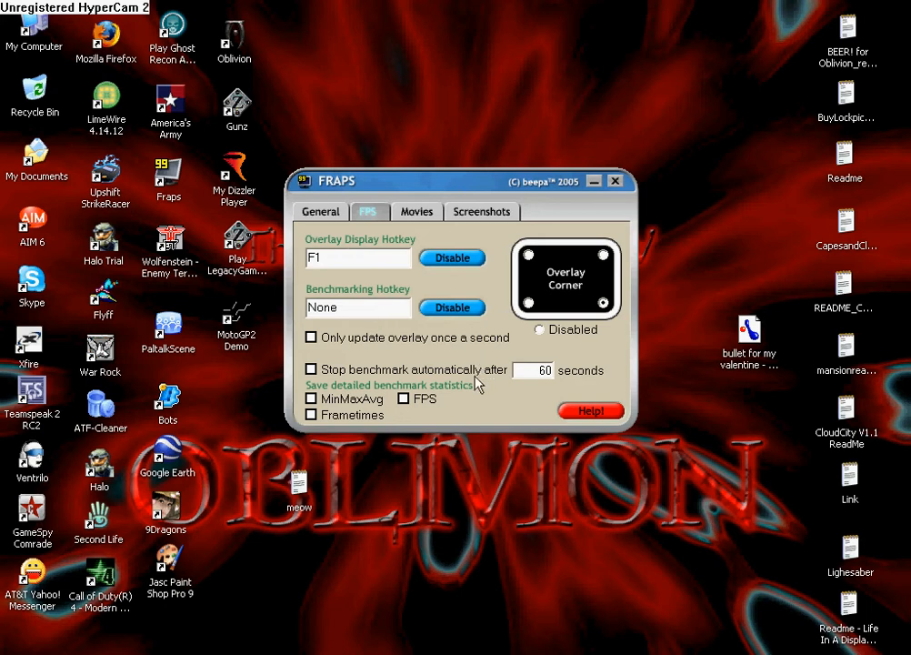
{"action": "mouse_move", "coordinate": [425, 342]}
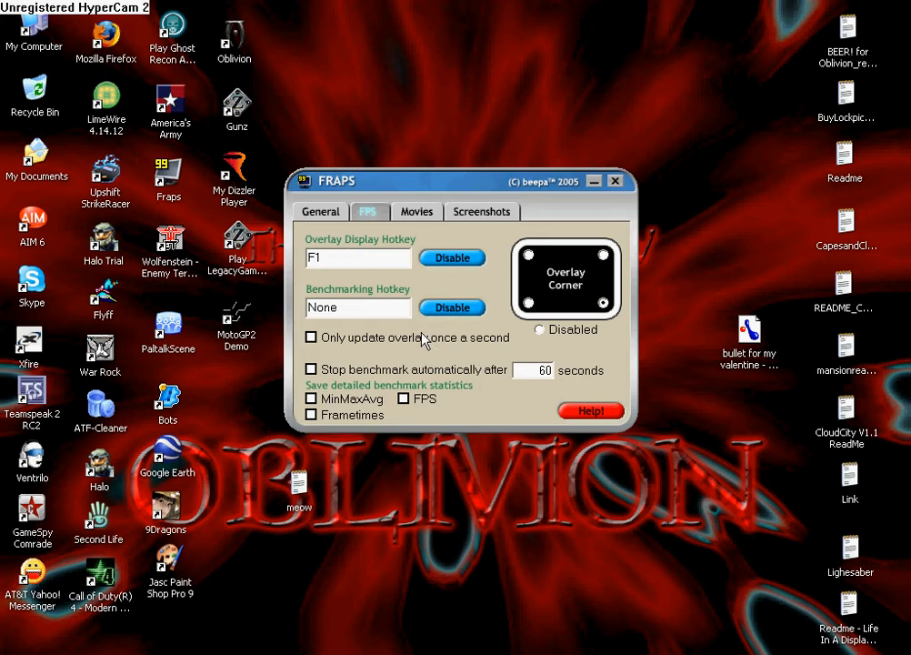
{"action": "mouse_move", "coordinate": [658, 511]}
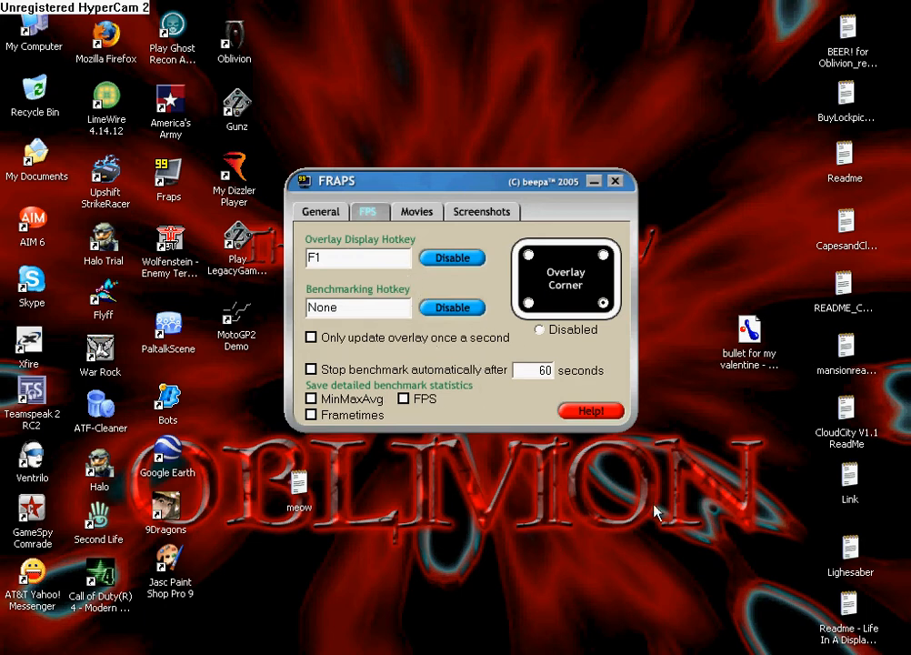
{"action": "mouse_move", "coordinate": [417, 223]}
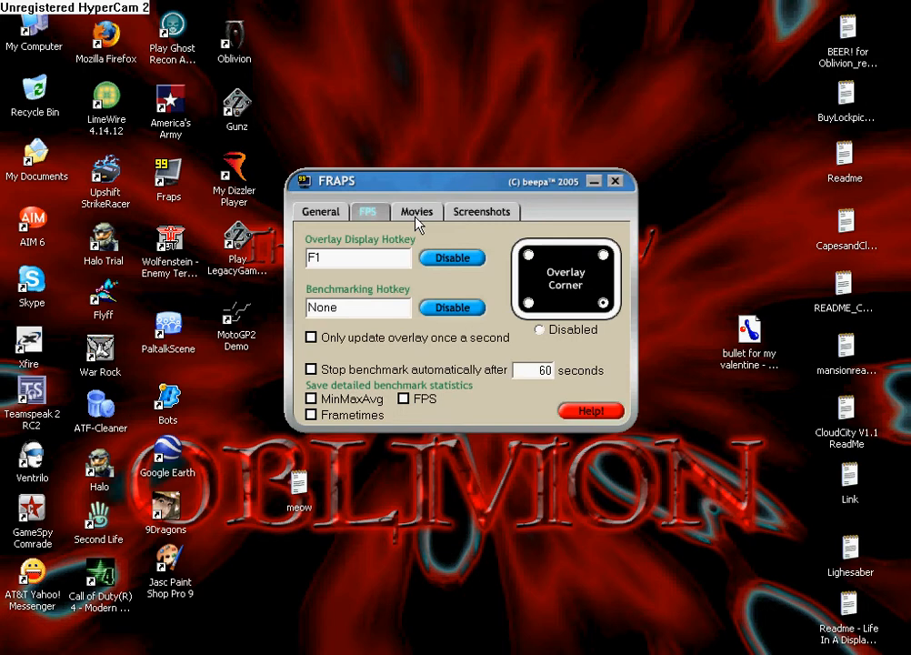
Review the Movies settings (C:\Fraps, 30 fps, full-size) and edit the video capture hotkey field.
{"action": "left_click", "coordinate": [417, 211]}
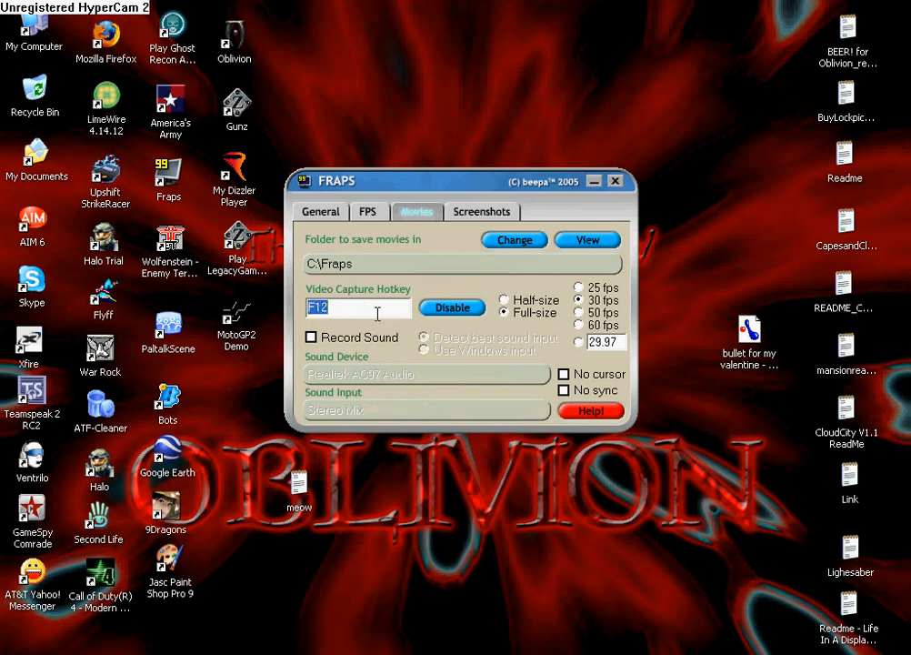
{"action": "type", "text": "F2"}
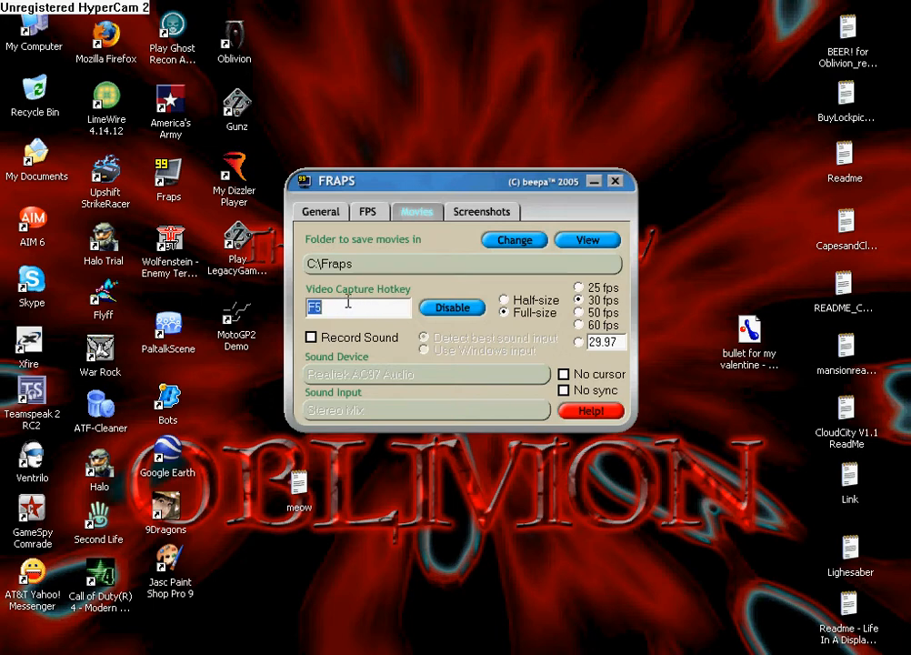
{"action": "mouse_move", "coordinate": [411, 334]}
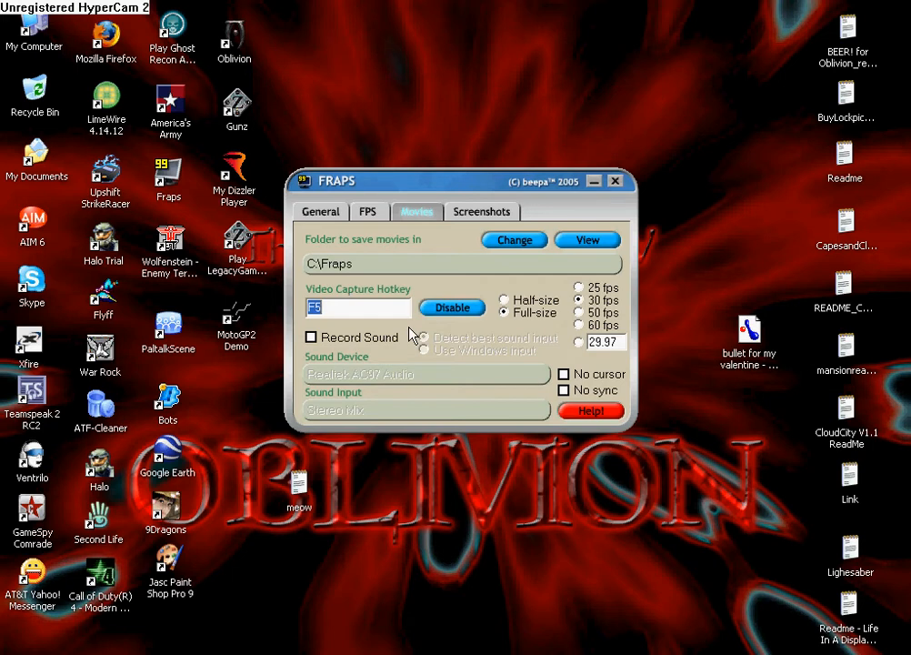
{"action": "type", "text": "1"}
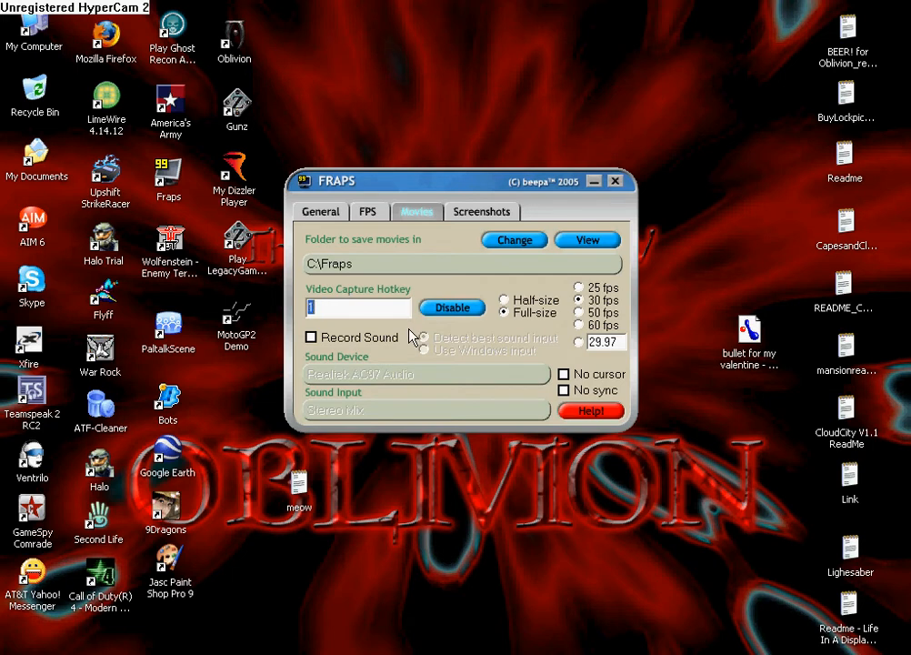
{"action": "mouse_move", "coordinate": [450, 321]}
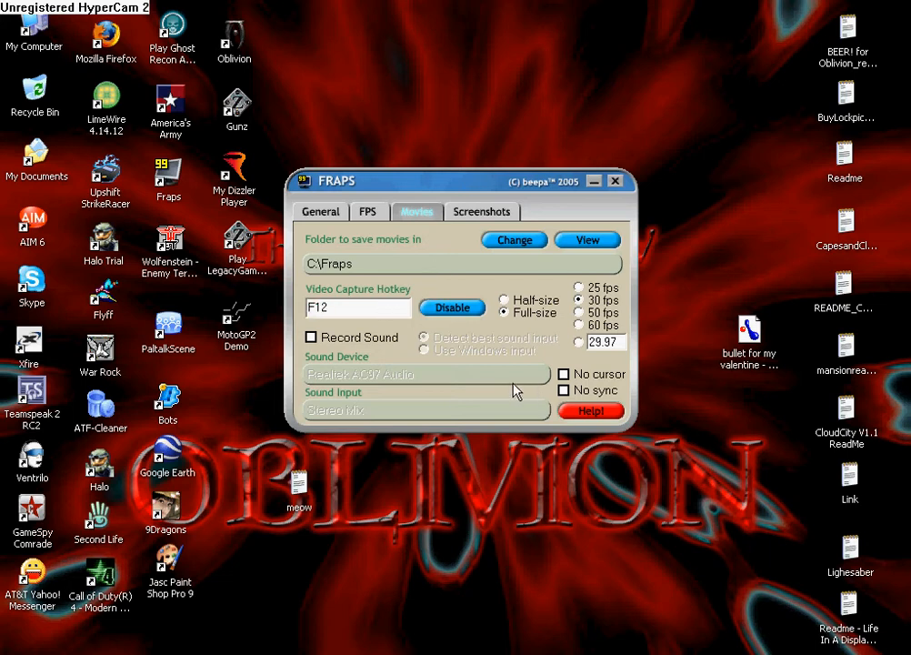
{"action": "mouse_move", "coordinate": [484, 372]}
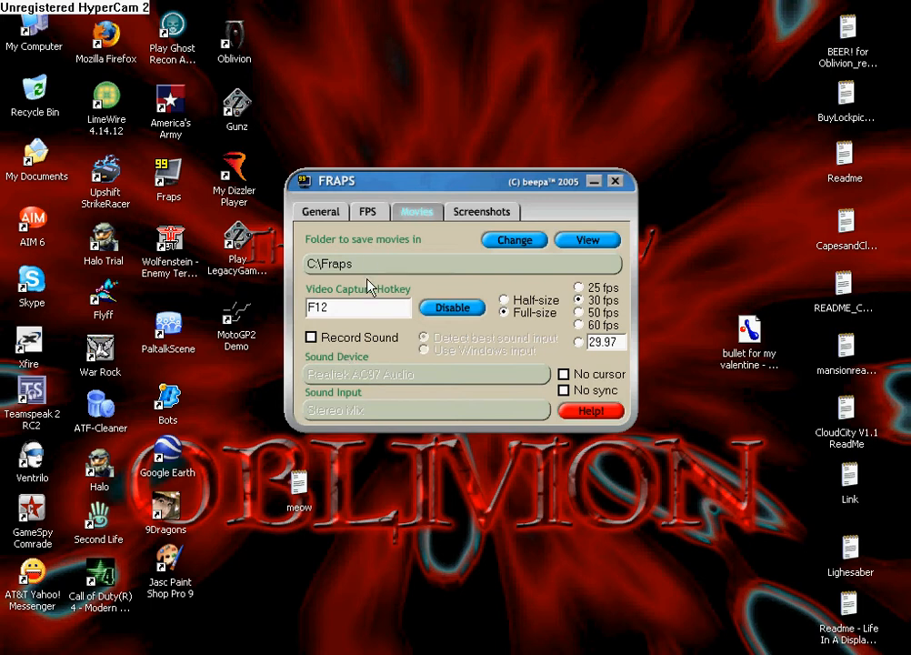
{"action": "mouse_move", "coordinate": [432, 343]}
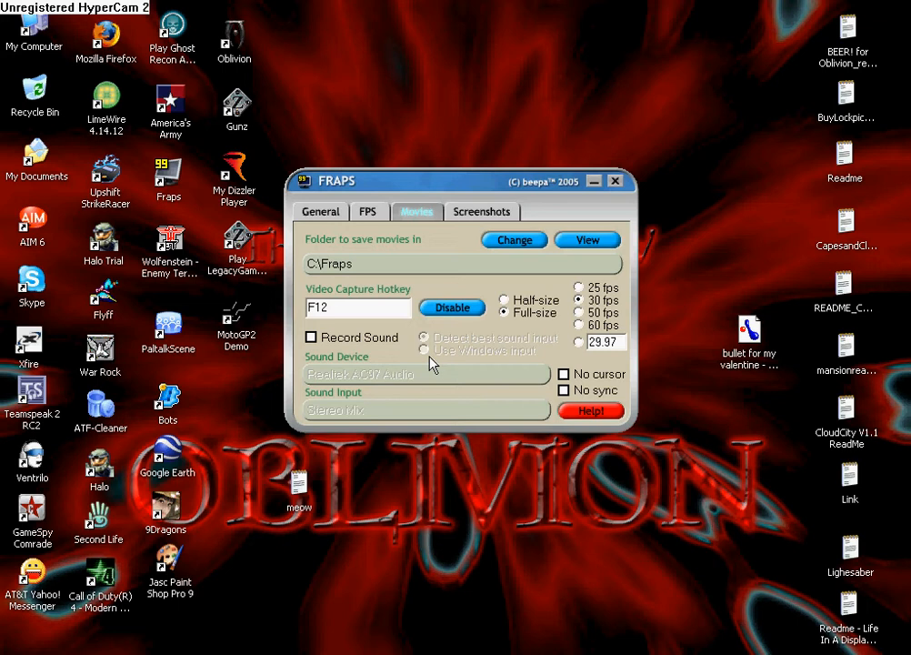
{"action": "mouse_move", "coordinate": [541, 318]}
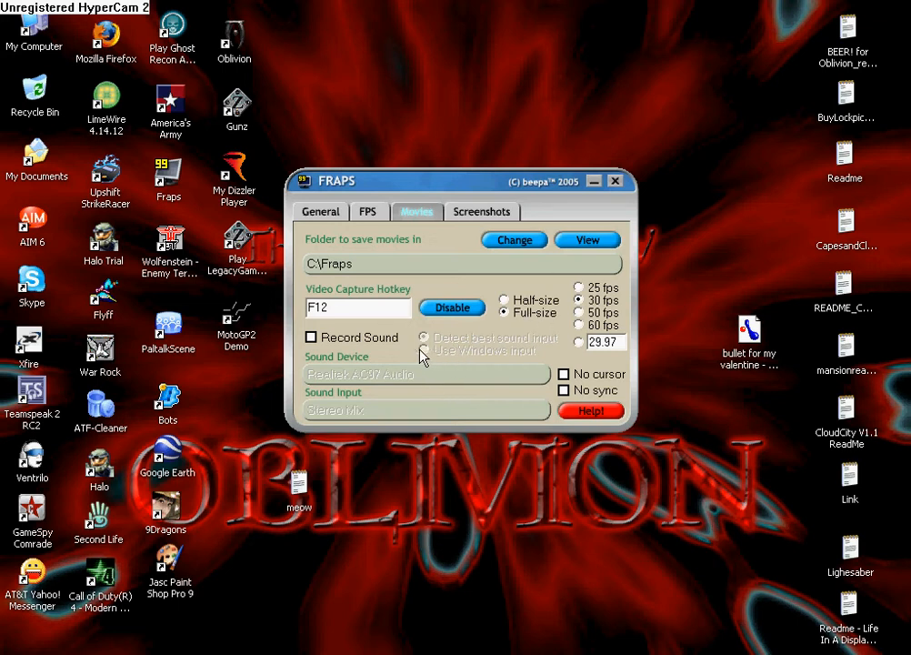
{"action": "mouse_move", "coordinate": [473, 223]}
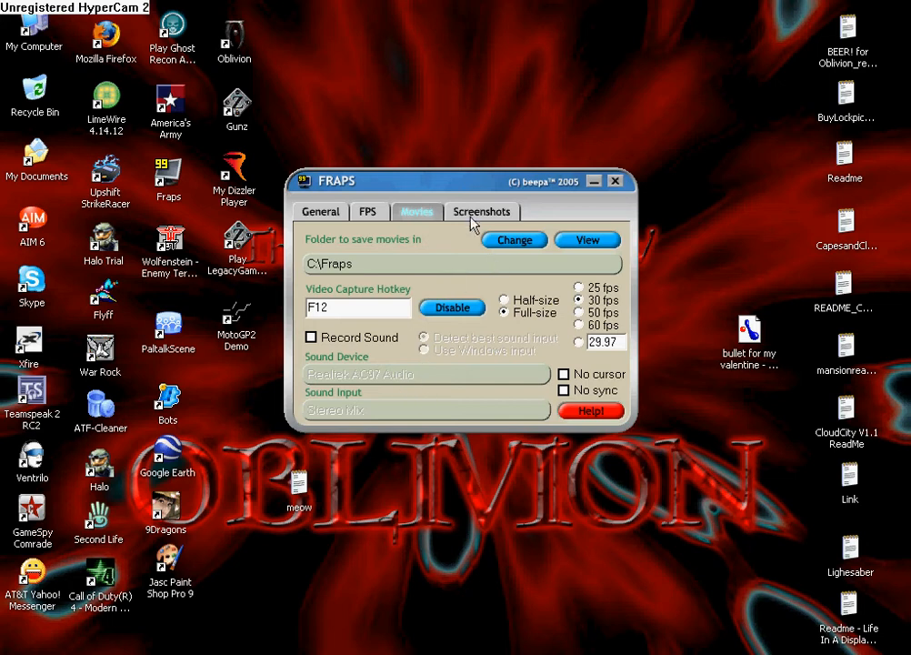
{"action": "left_click", "coordinate": [481, 211]}
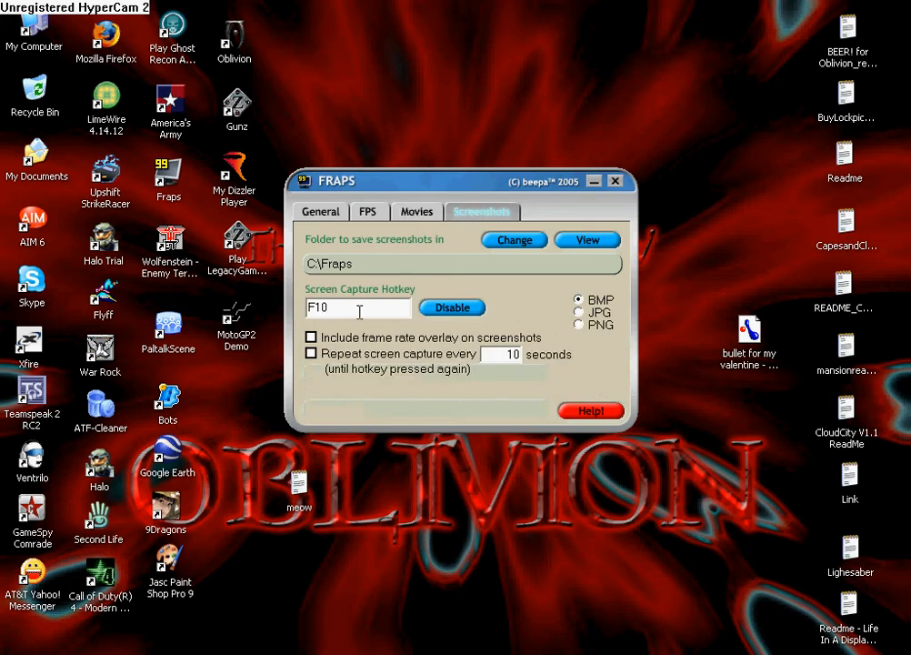
{"action": "mouse_move", "coordinate": [419, 330]}
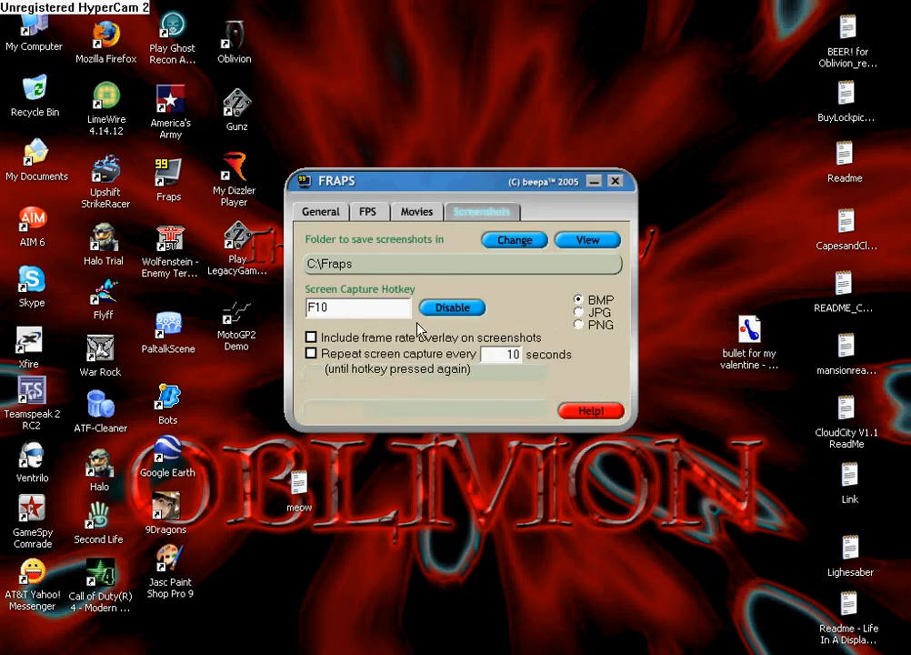
{"action": "mouse_move", "coordinate": [457, 262]}
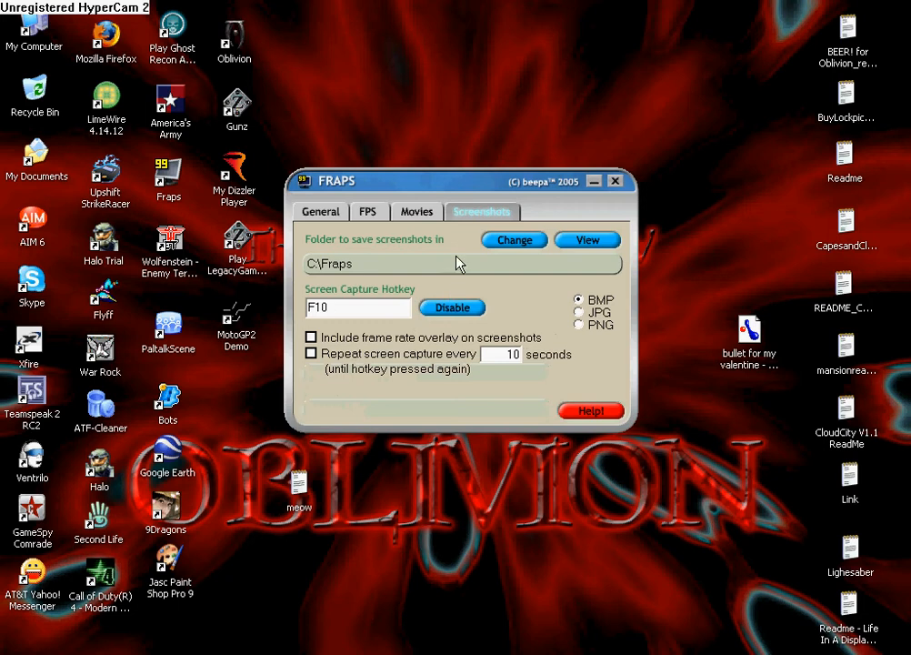
{"action": "left_click", "coordinate": [417, 211]}
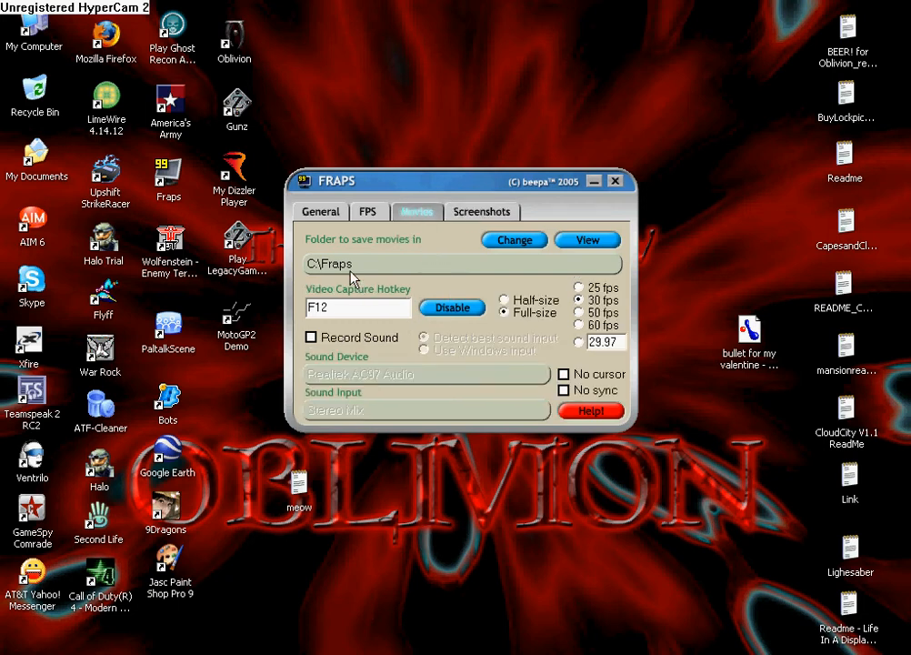
{"action": "mouse_move", "coordinate": [485, 257]}
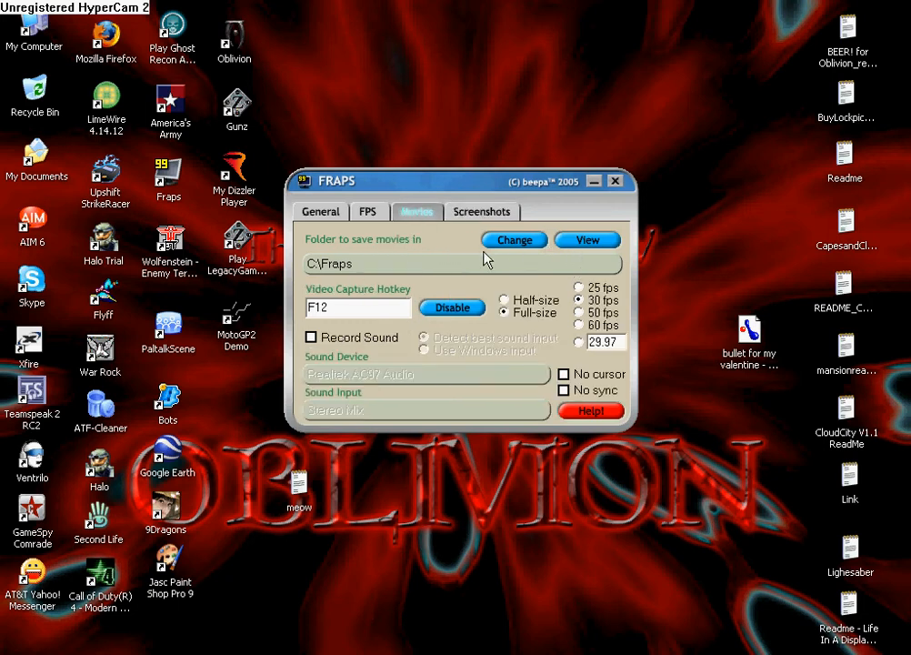
{"action": "mouse_move", "coordinate": [507, 402]}
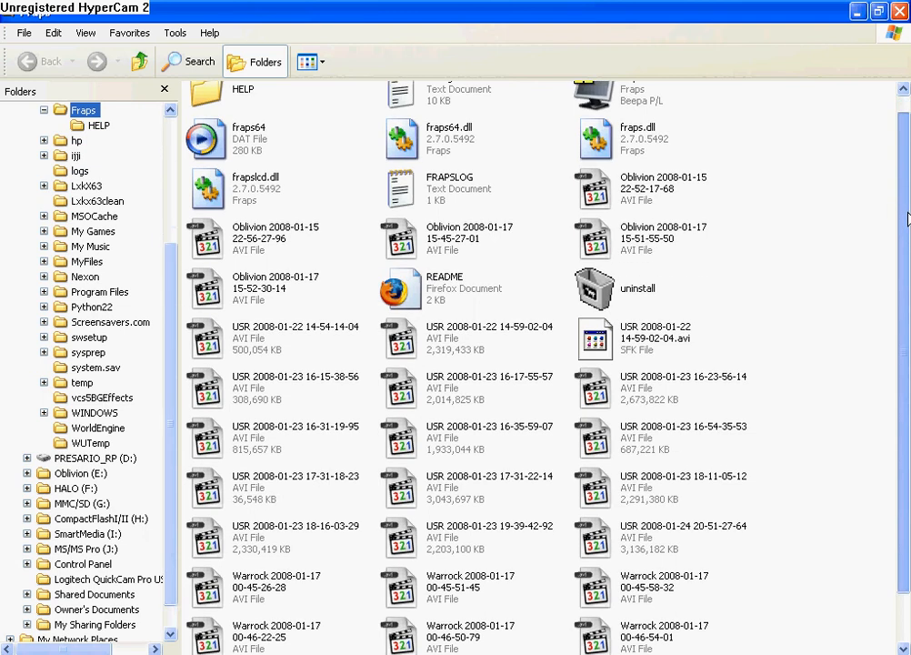
Scroll through C:\Fraps to review the Oblivion, USR and Warrock AVI recordings.
{"action": "scroll", "scroll_direction": "down", "scroll_amount": 3}
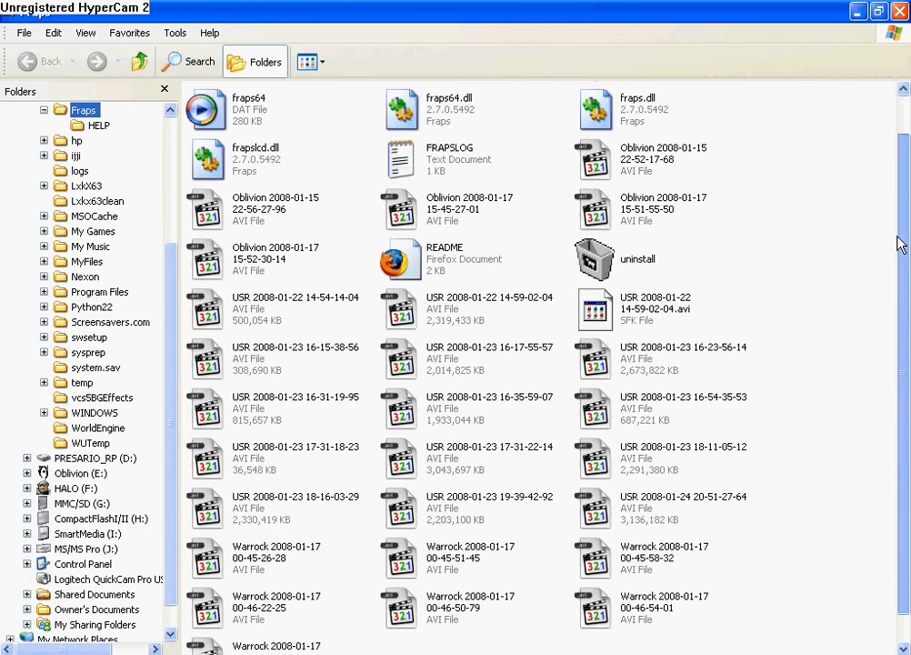
{"action": "scroll", "scroll_direction": "down", "scroll_amount": 3}
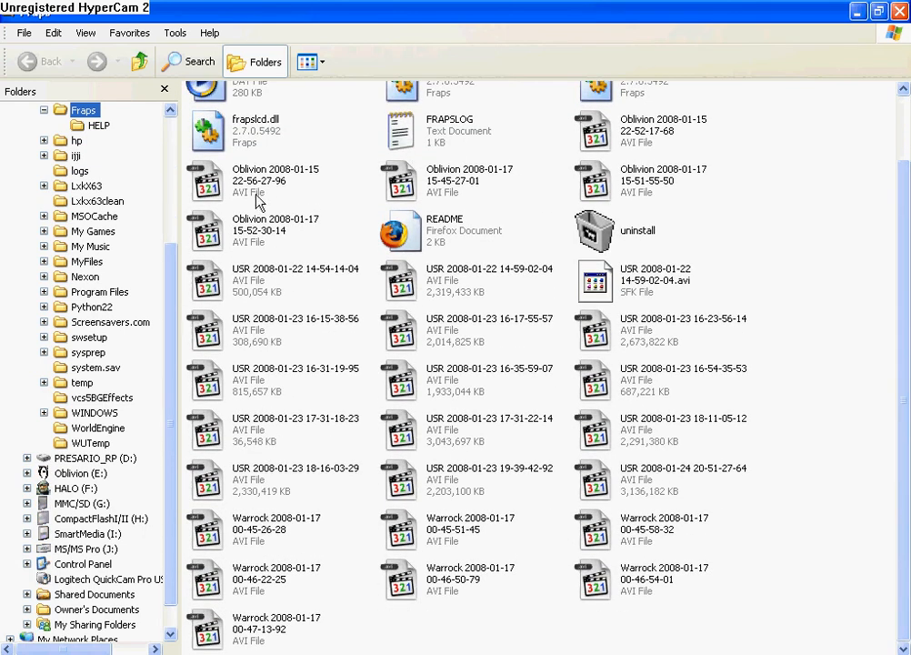
{"action": "mouse_move", "coordinate": [318, 346]}
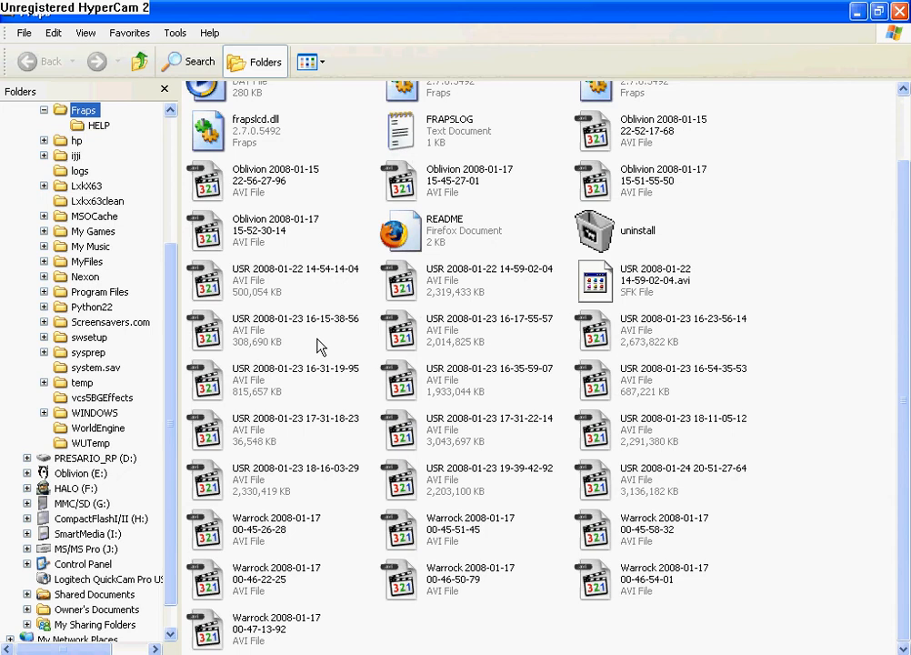
{"action": "mouse_move", "coordinate": [584, 583]}
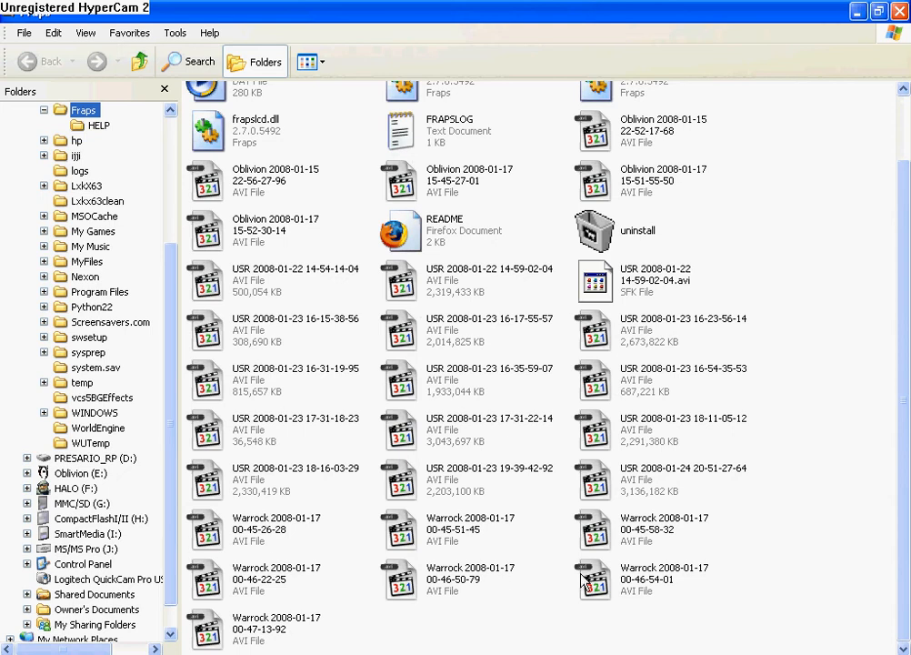
{"action": "mouse_move", "coordinate": [477, 607]}
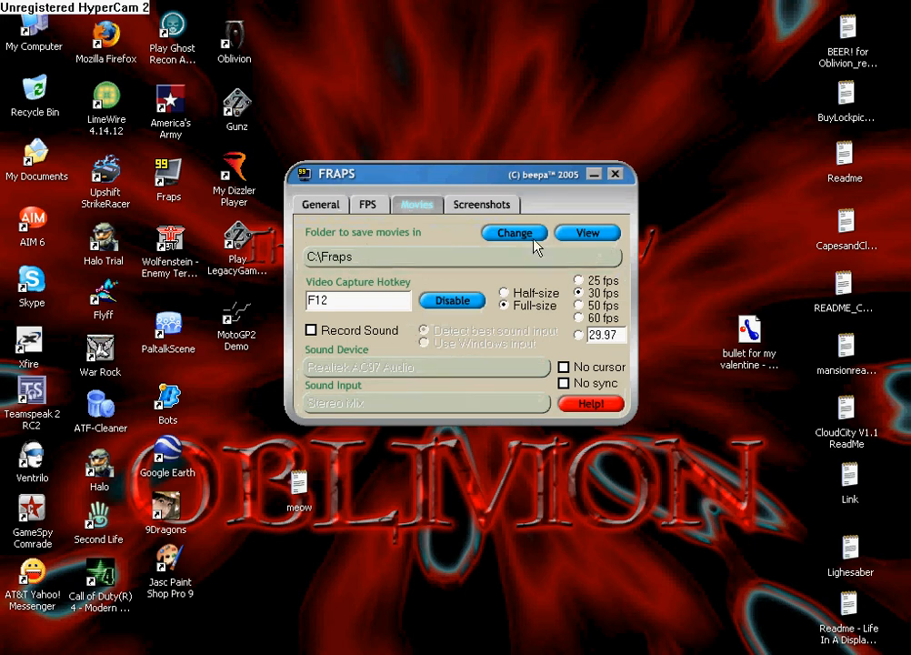
Set the movie save folder to a new 'Fraps' folder under My Videos, then minimise Fraps.
{"action": "left_click", "coordinate": [515, 233]}
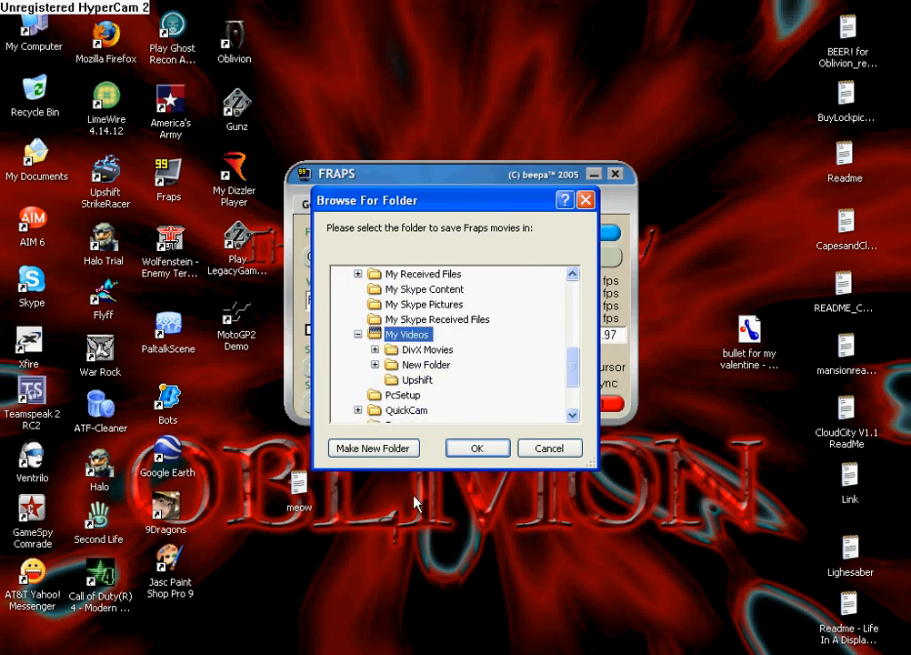
{"action": "left_click", "coordinate": [373, 448]}
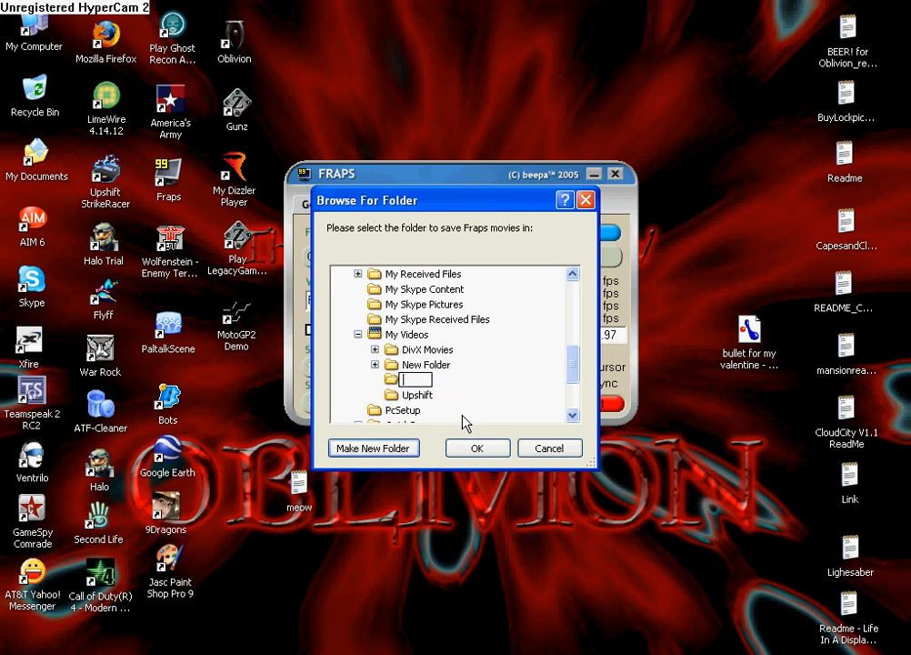
{"action": "type", "text": "Fraps"}
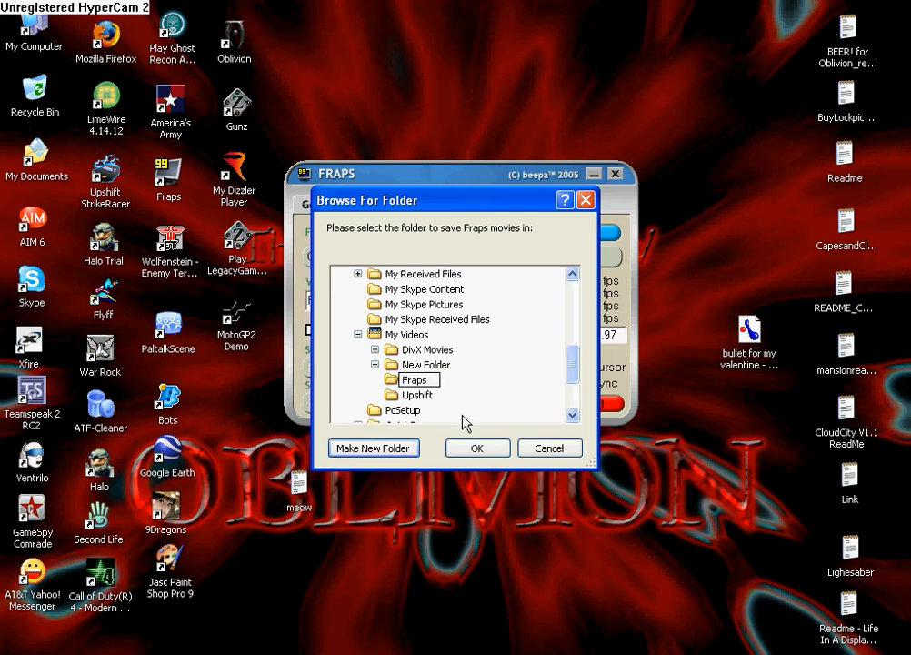
{"action": "left_click", "coordinate": [478, 448]}
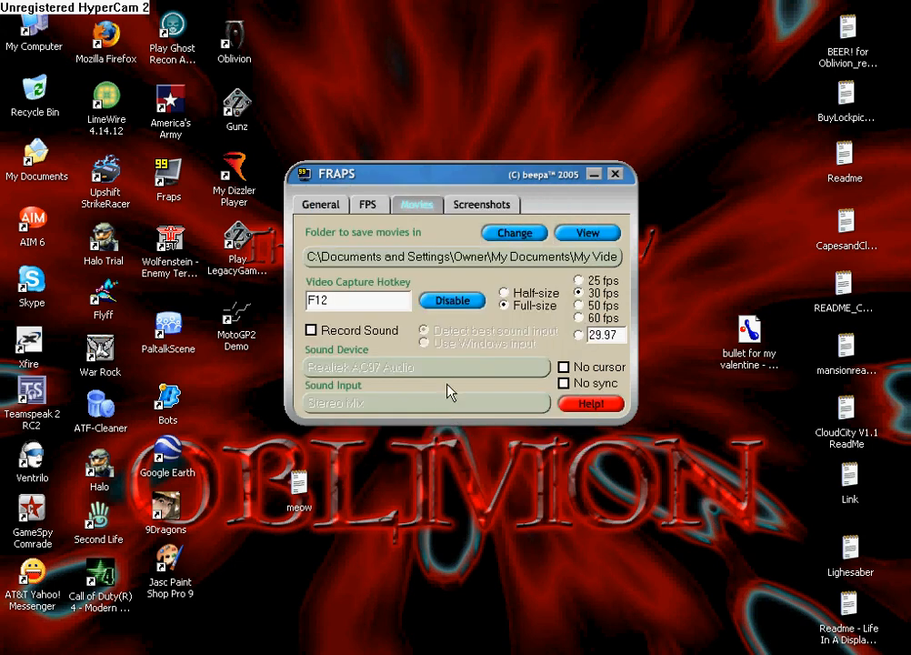
{"action": "mouse_move", "coordinate": [568, 254]}
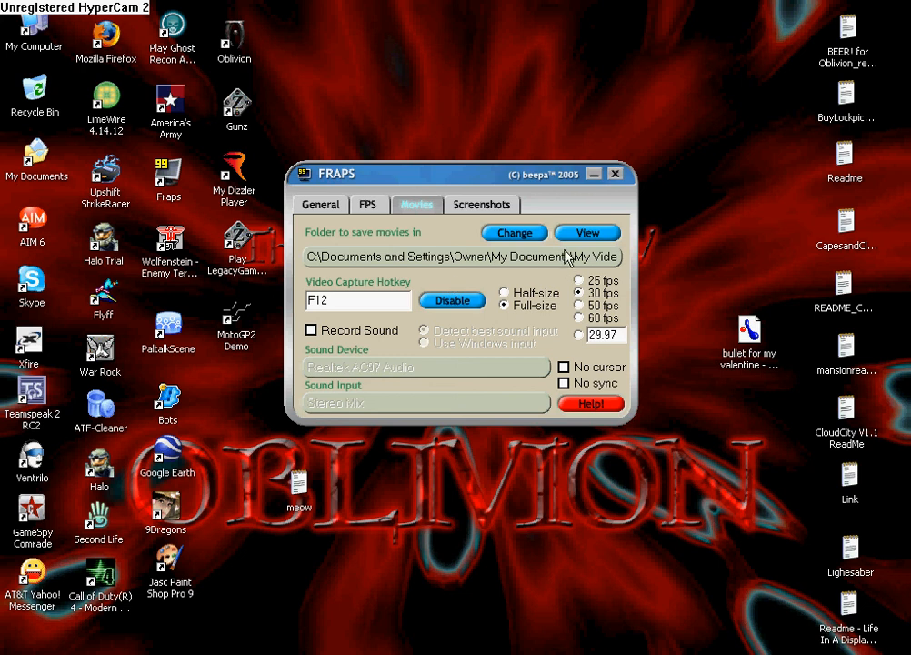
{"action": "mouse_move", "coordinate": [499, 272]}
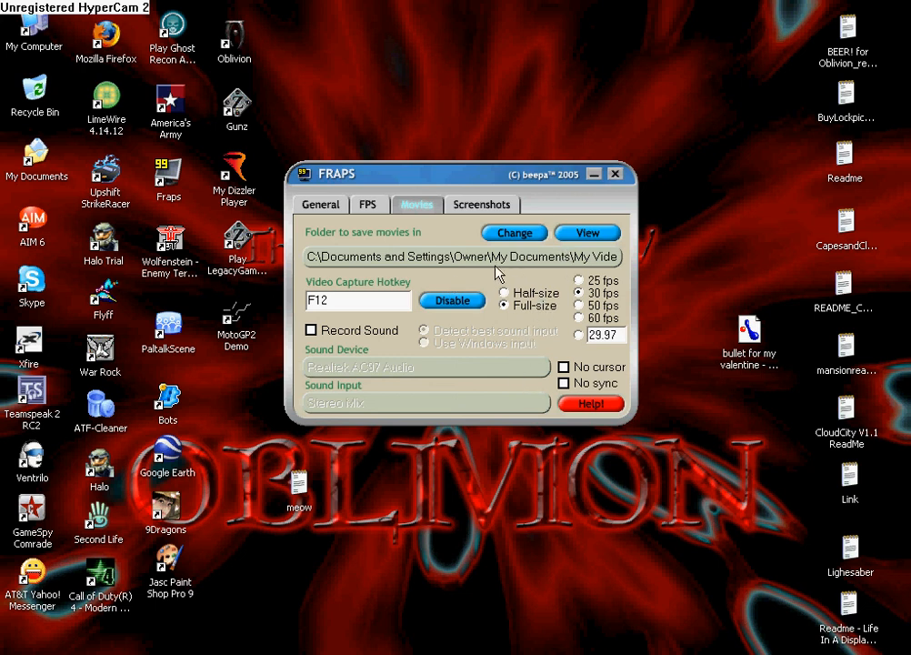
{"action": "mouse_move", "coordinate": [594, 180]}
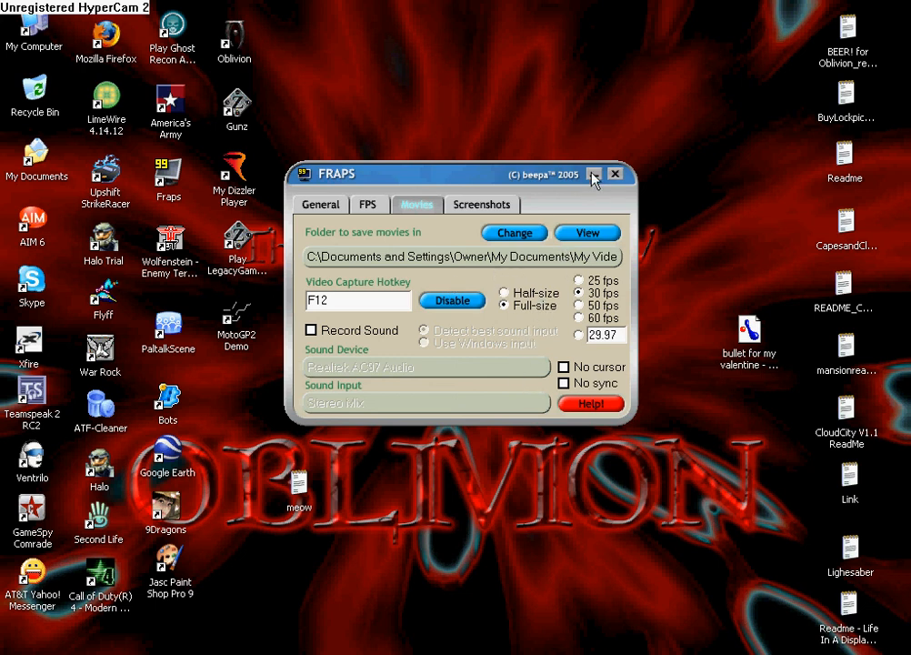
{"action": "left_click", "coordinate": [598, 174]}
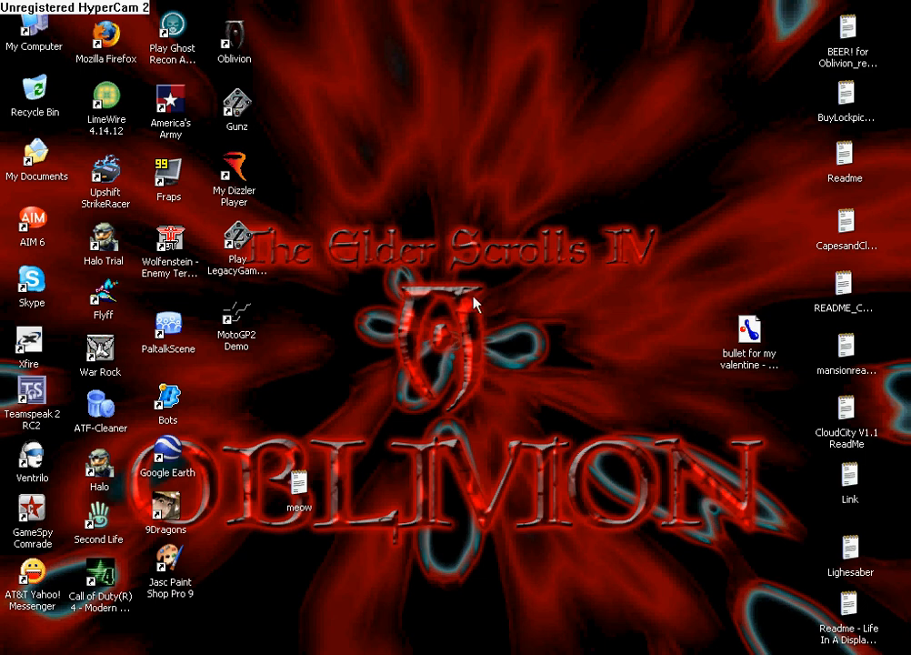
{"action": "mouse_move", "coordinate": [379, 20]}
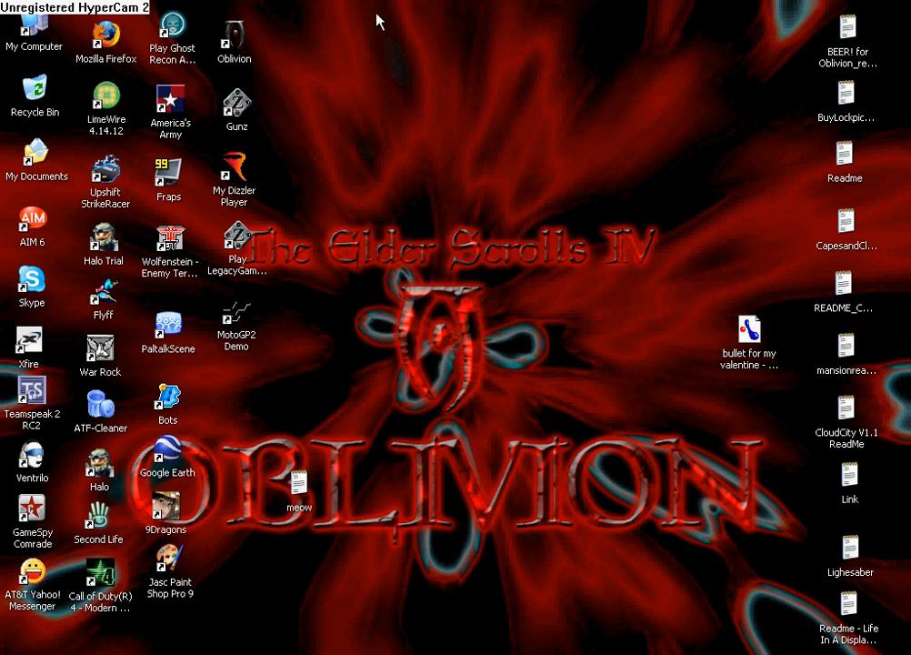
{"action": "mouse_move", "coordinate": [139, 81]}
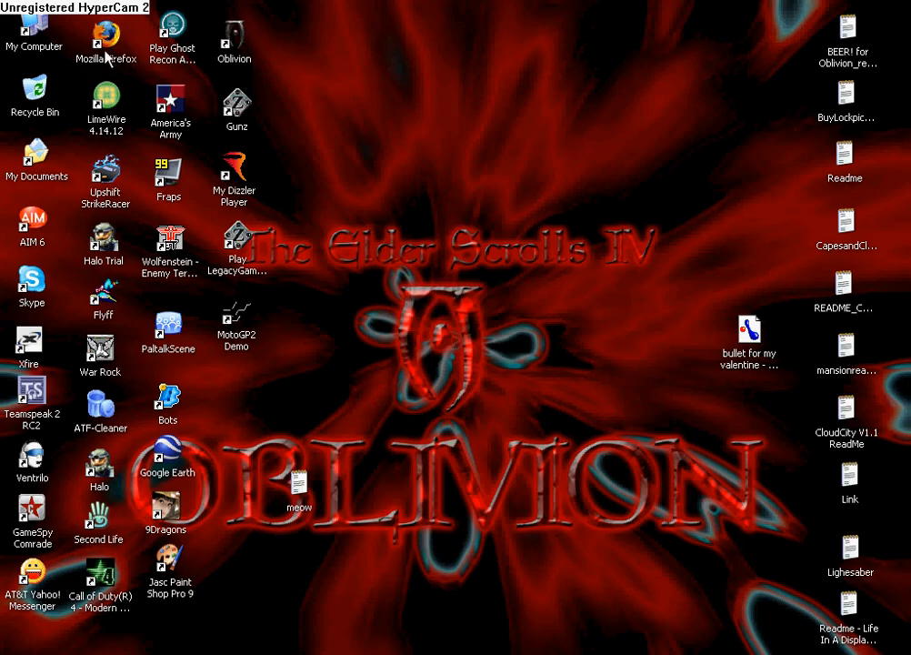
{"action": "double_click", "coordinate": [34, 36]}
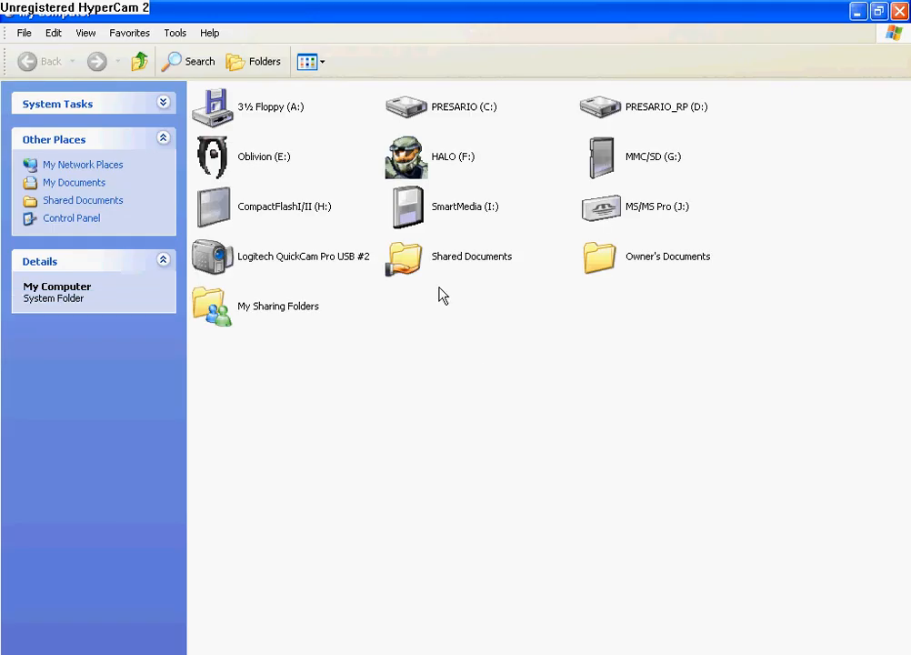
{"action": "mouse_move", "coordinate": [447, 113]}
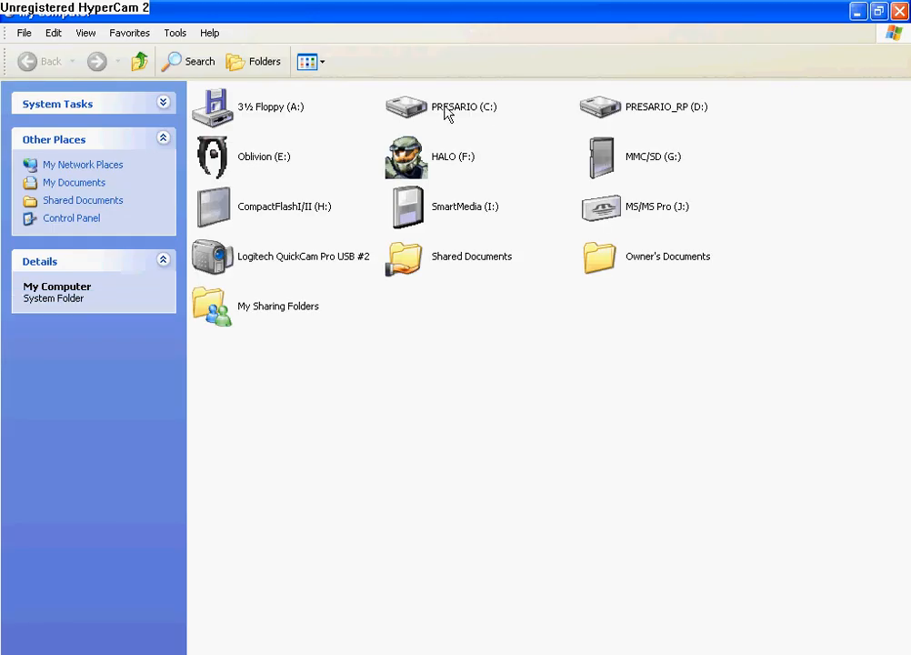
{"action": "mouse_move", "coordinate": [410, 116]}
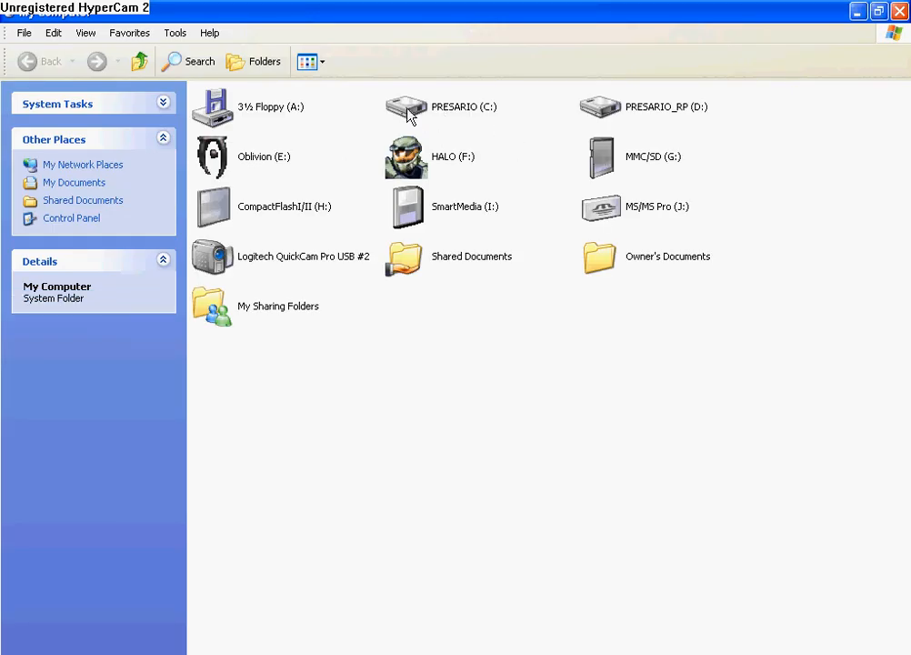
{"action": "double_click", "coordinate": [442, 106]}
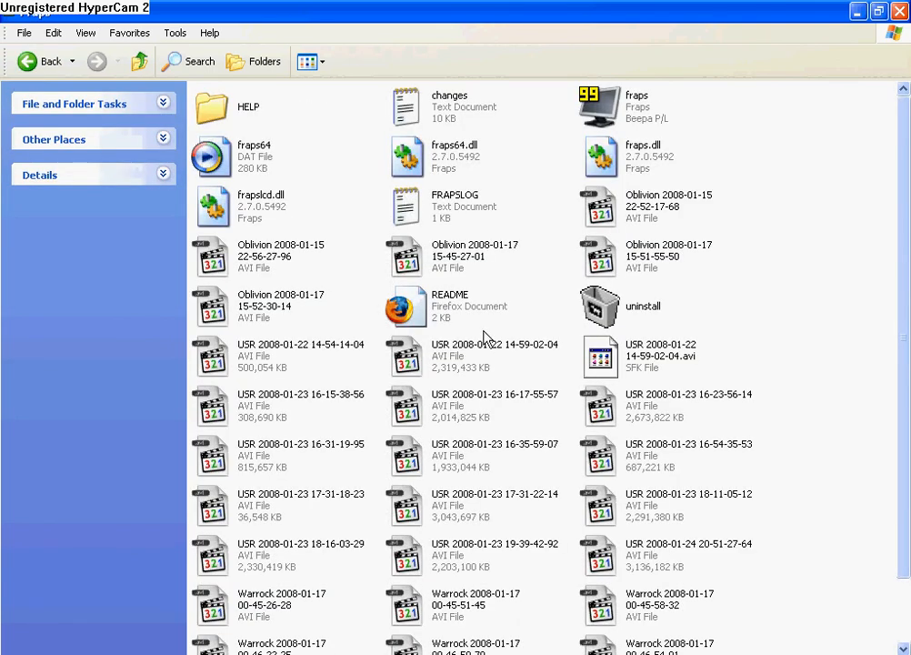
{"action": "scroll", "scroll_direction": "down", "scroll_amount": 3}
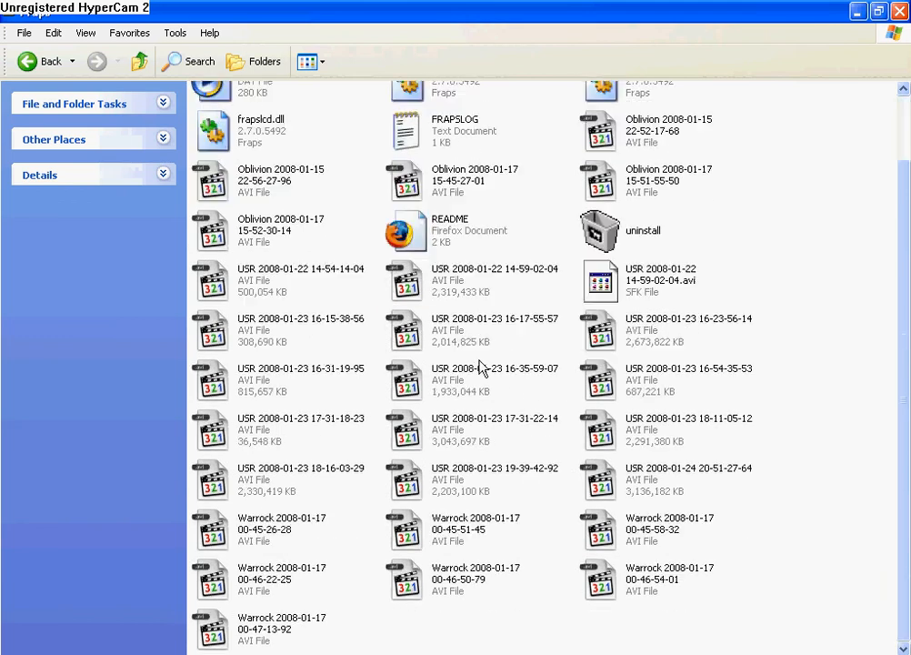
{"action": "scroll", "scroll_direction": "down", "scroll_amount": 3}
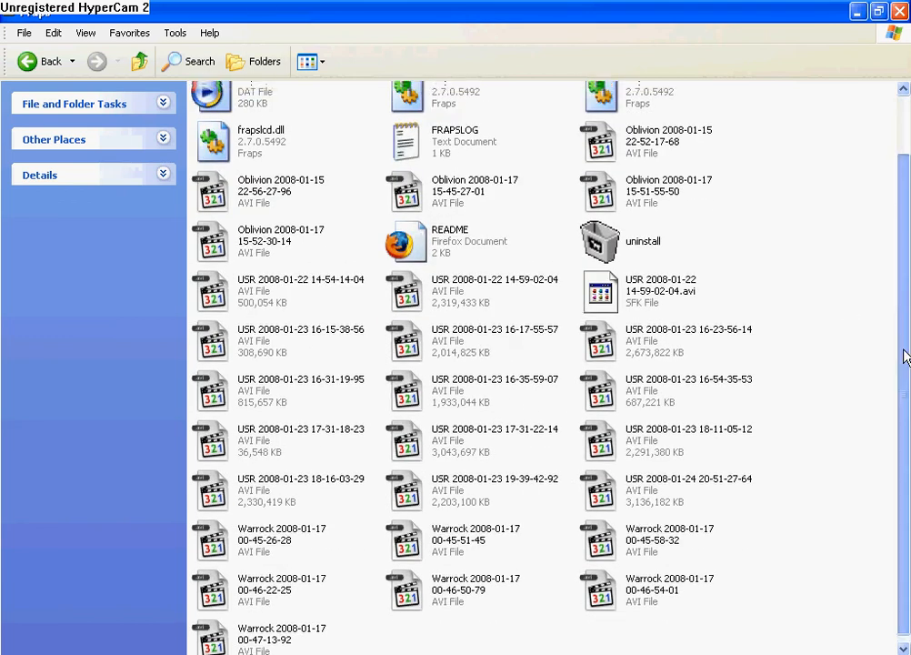
{"action": "scroll", "scroll_direction": "down", "scroll_amount": 3}
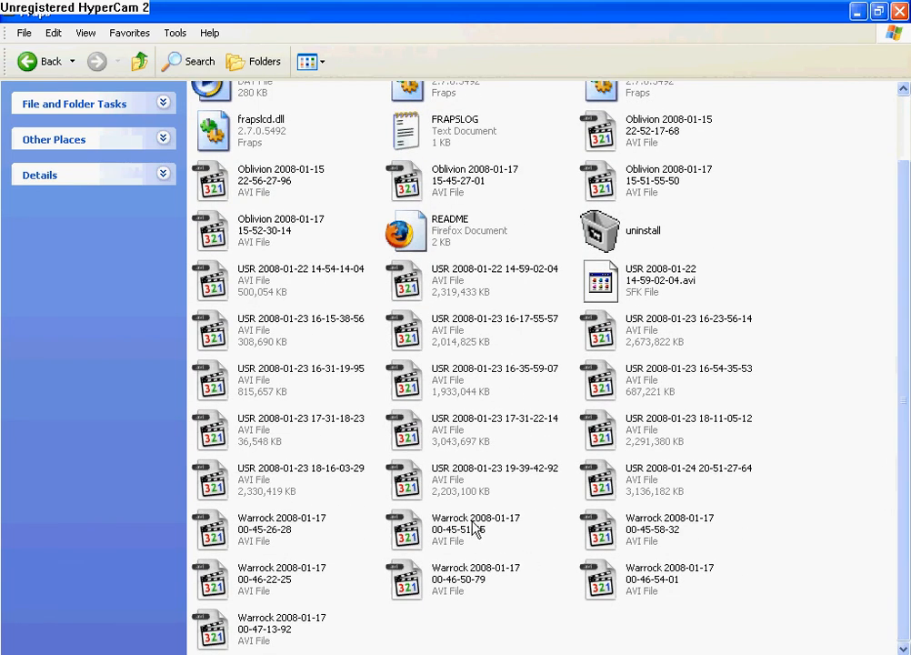
{"action": "left_click", "coordinate": [495, 480]}
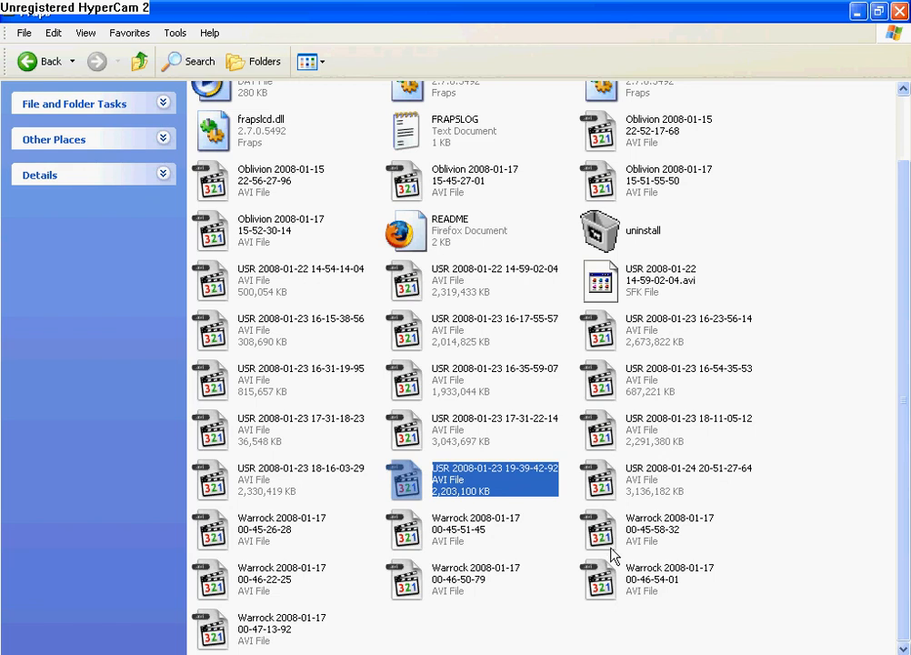
{"action": "double_click", "coordinate": [495, 480]}
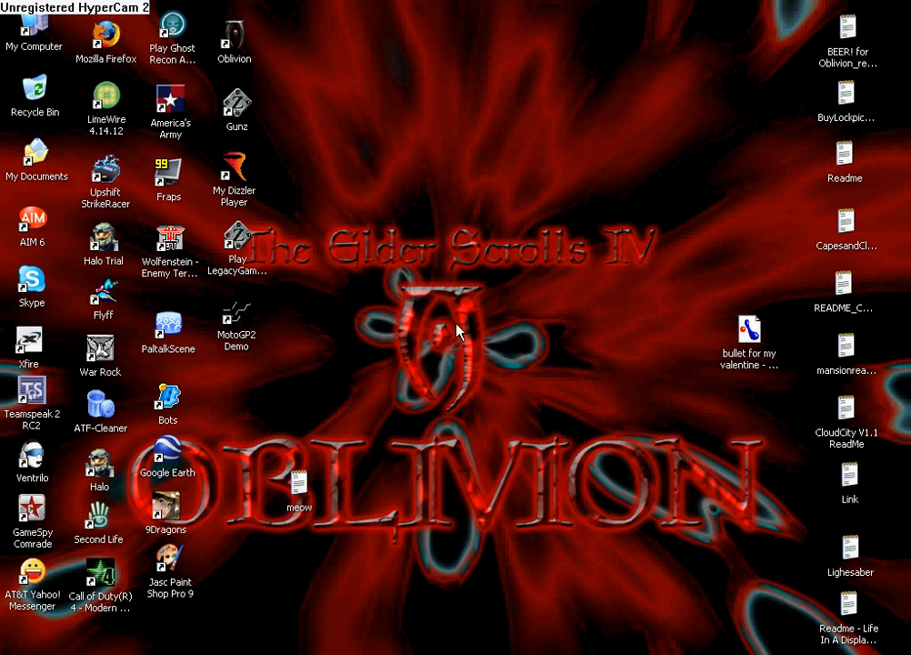
{"action": "mouse_move", "coordinate": [793, 637]}
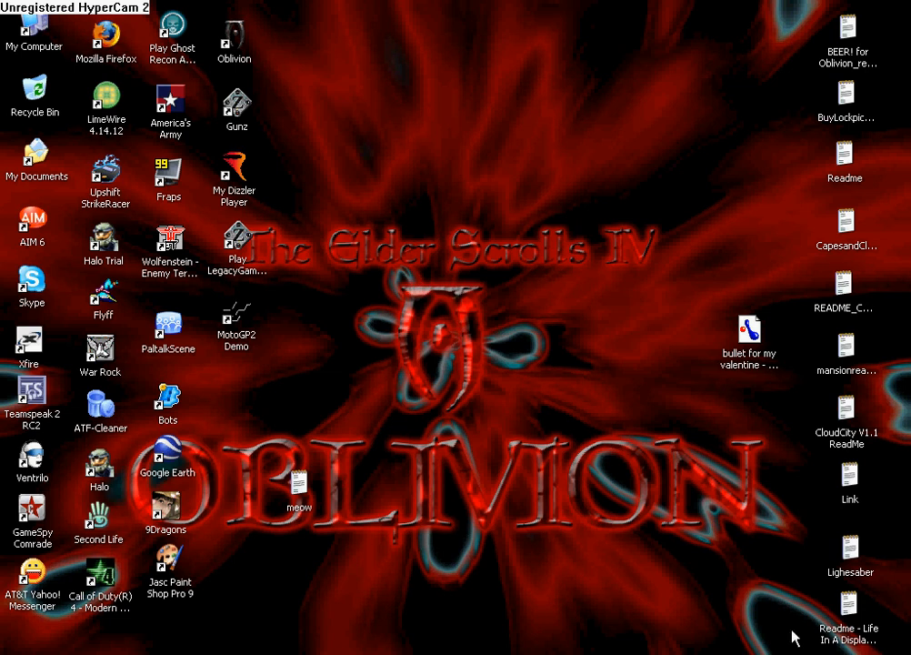
{"action": "mouse_move", "coordinate": [646, 527]}
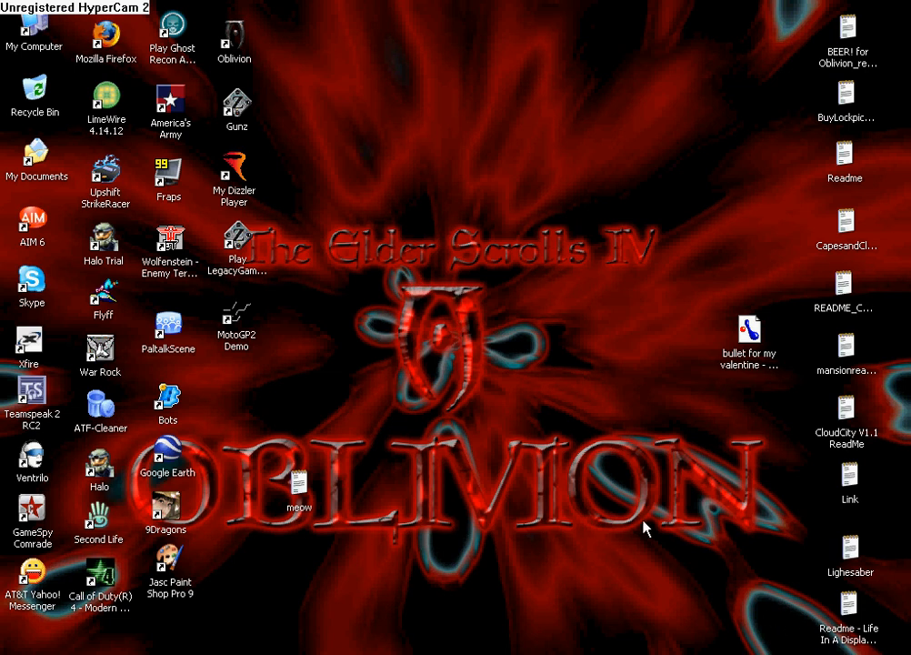
{"action": "mouse_move", "coordinate": [607, 509]}
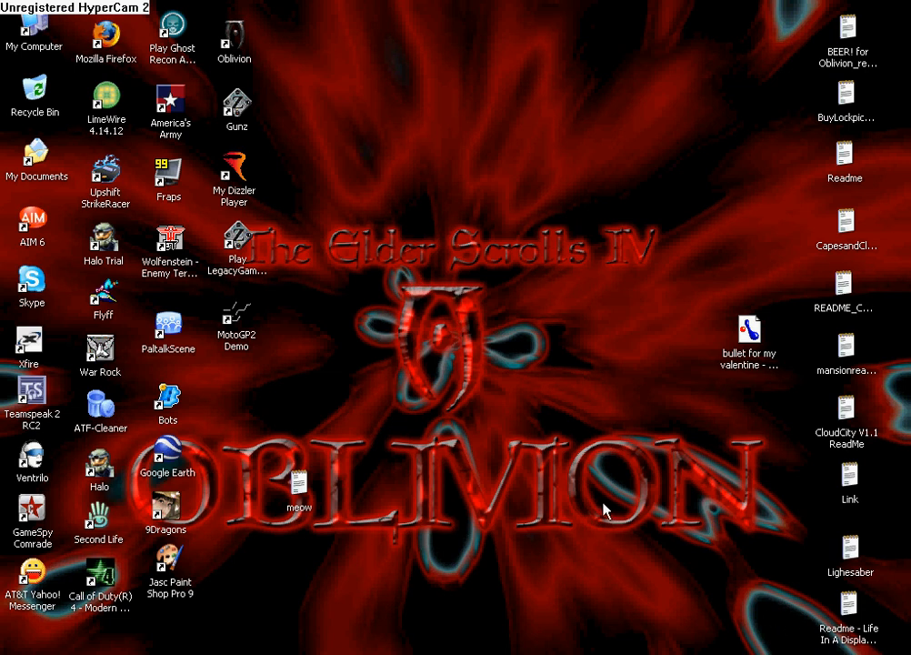